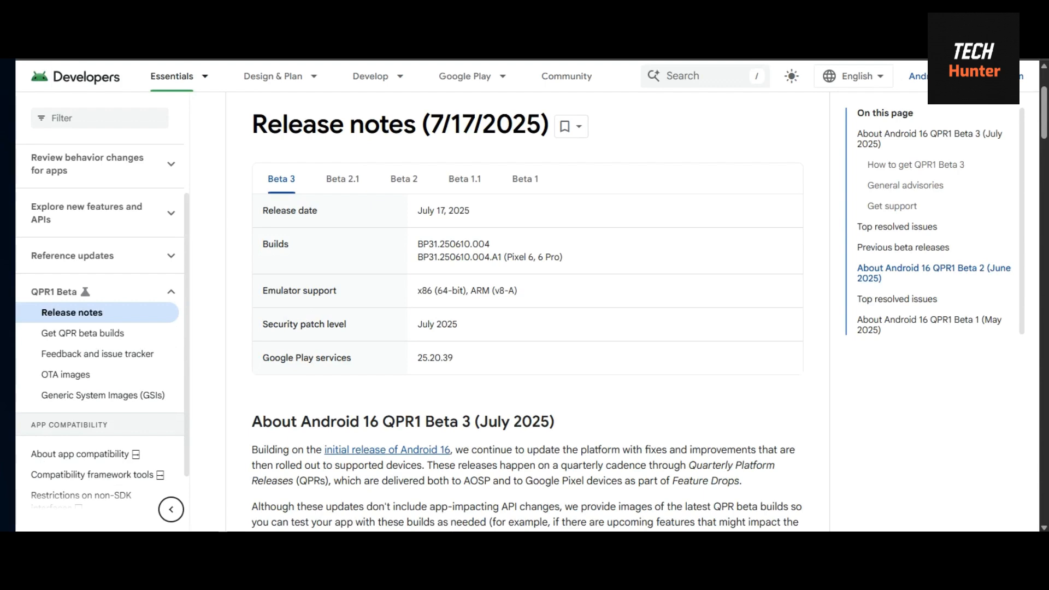
mouse_move(123, 273)
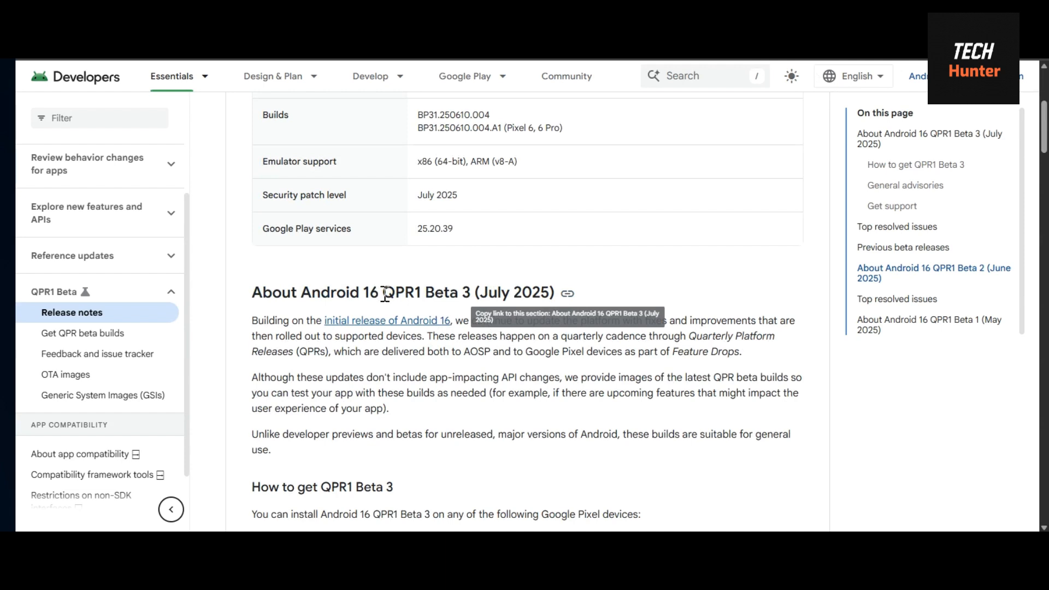
mouse_move(467, 329)
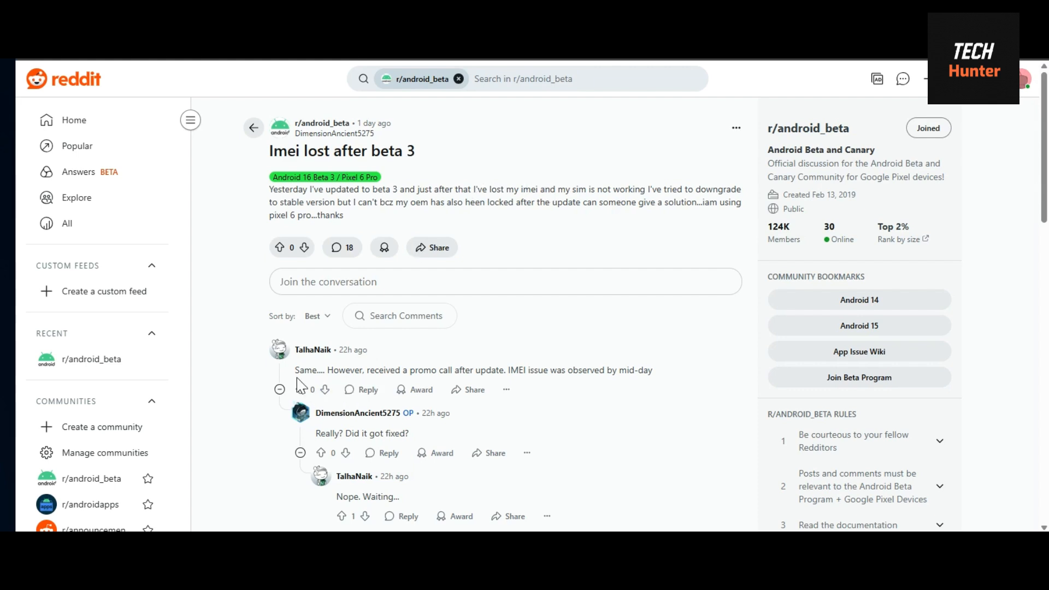
- Highlight the lost-IMEI post body and the first reply about the promo call
left_click_drag(296, 370, 554, 370)
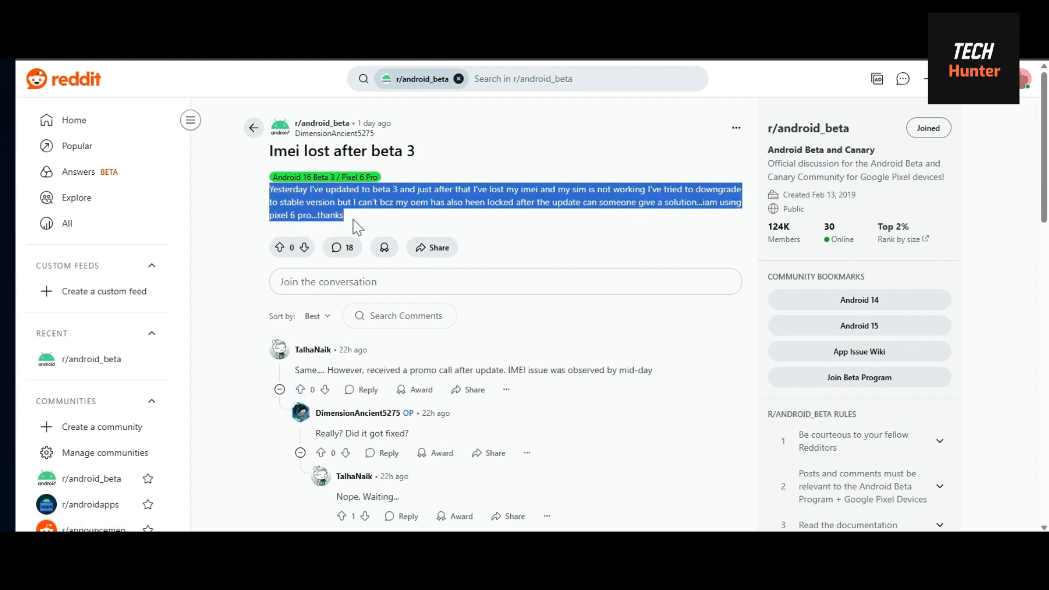
left_click_drag(344, 215, 425, 370)
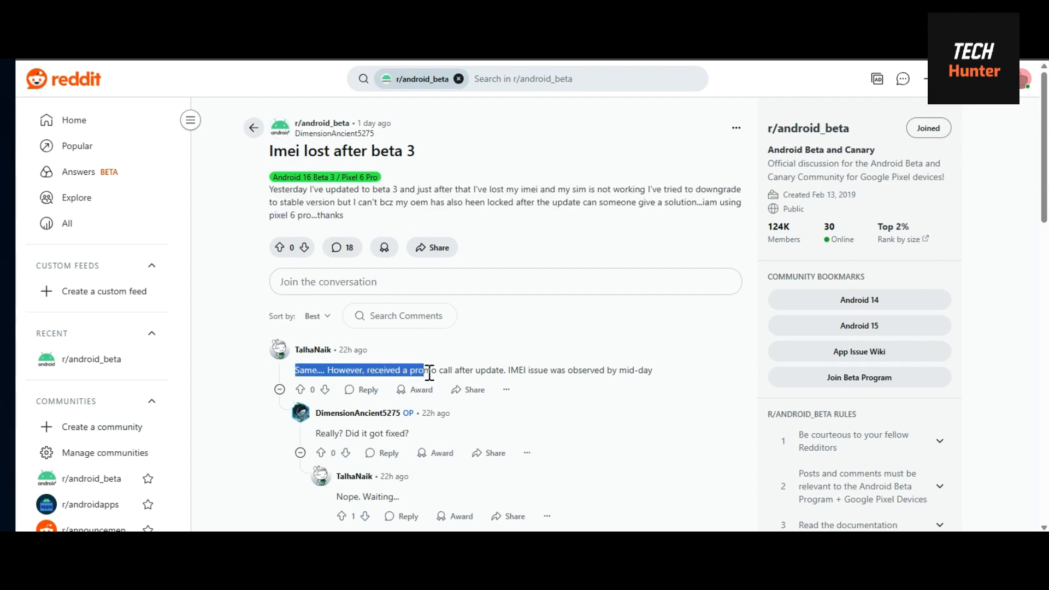
left_click_drag(422, 370, 652, 371)
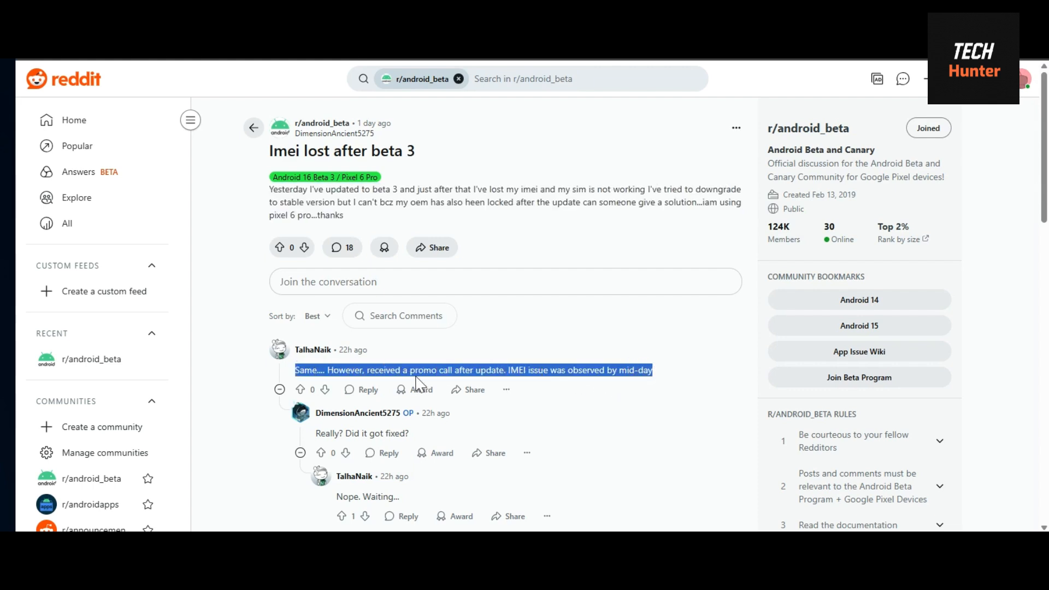
mouse_move(510, 182)
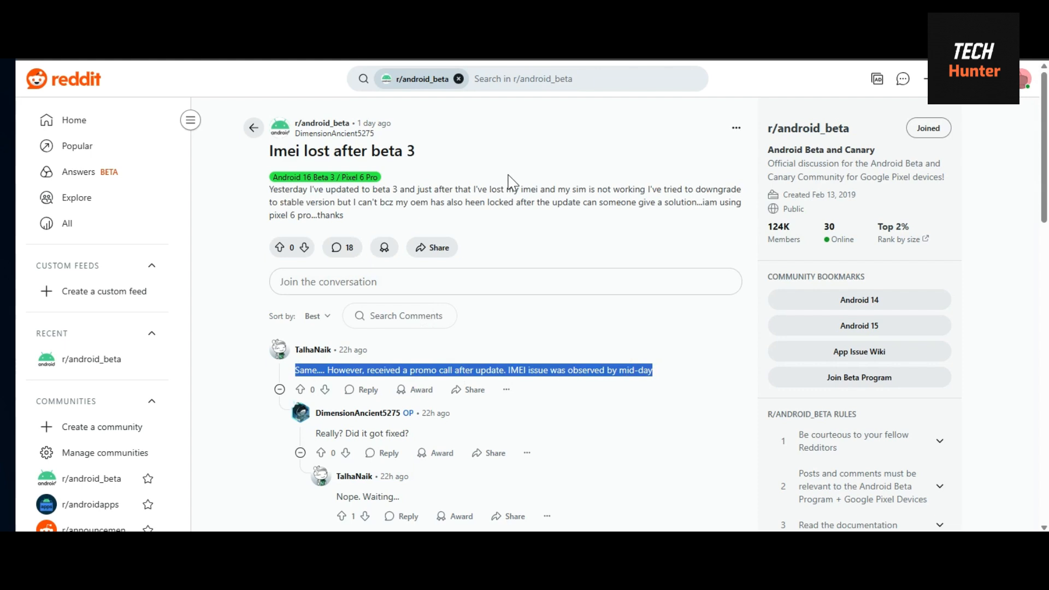
mouse_move(511, 189)
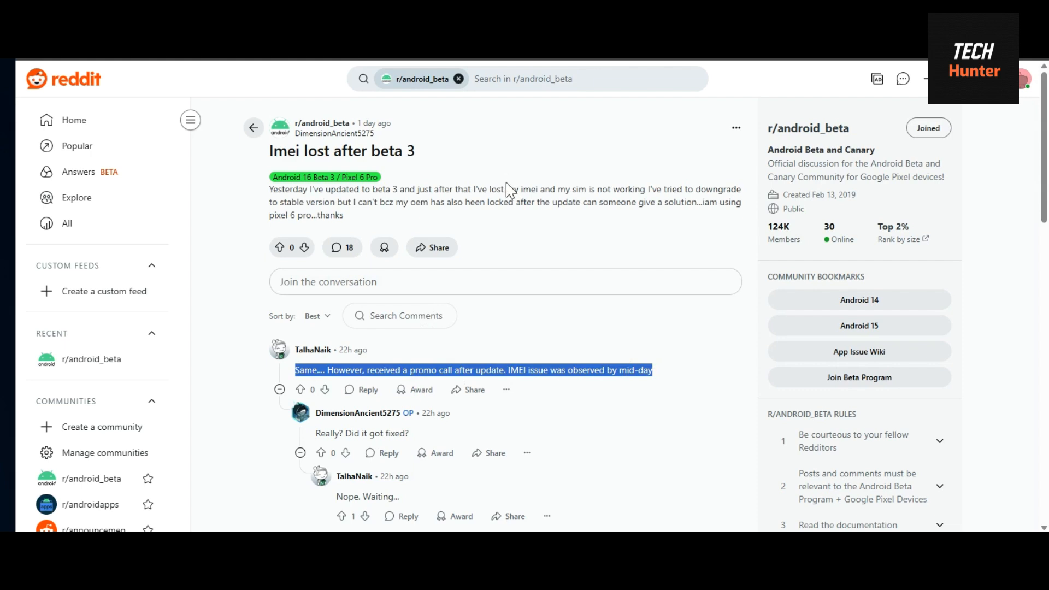
mouse_move(254, 127)
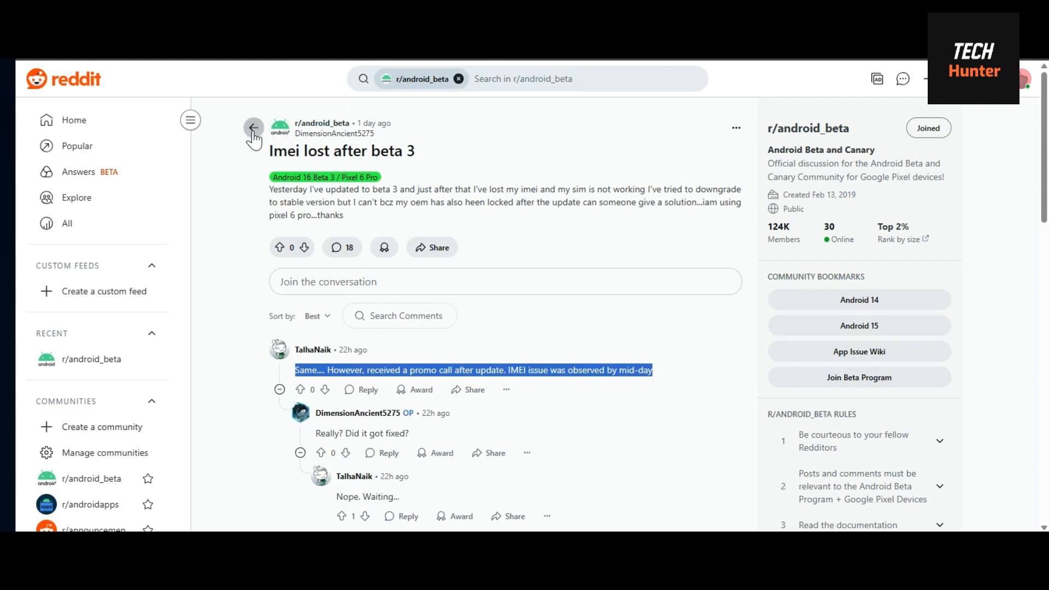
- Search r/android_beta for 'imei' and view the IMEIs deleted after QPR1 Beta 3 thread's replies
type("imei")
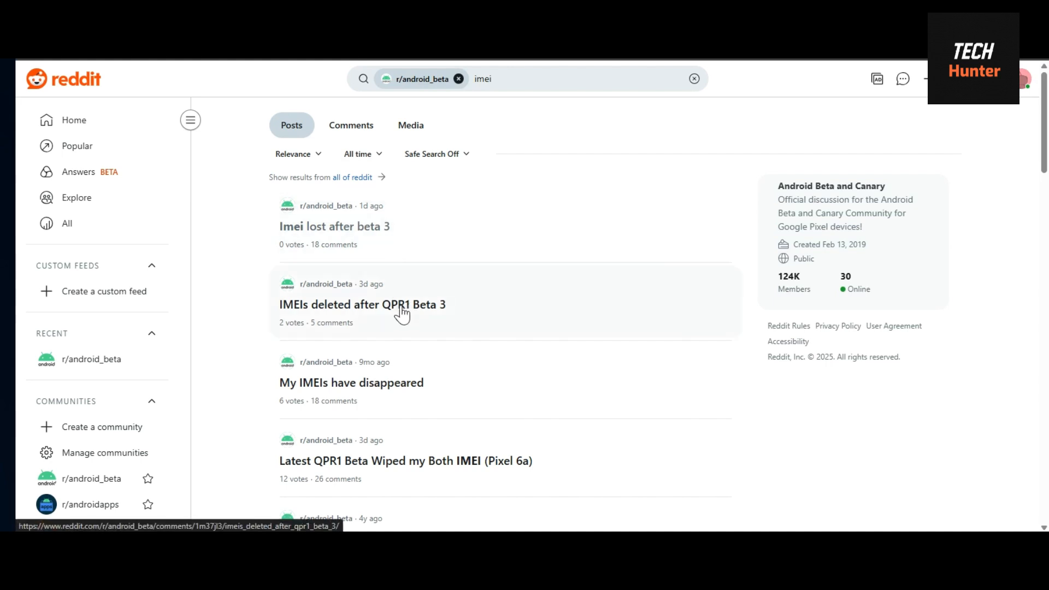
left_click(361, 304)
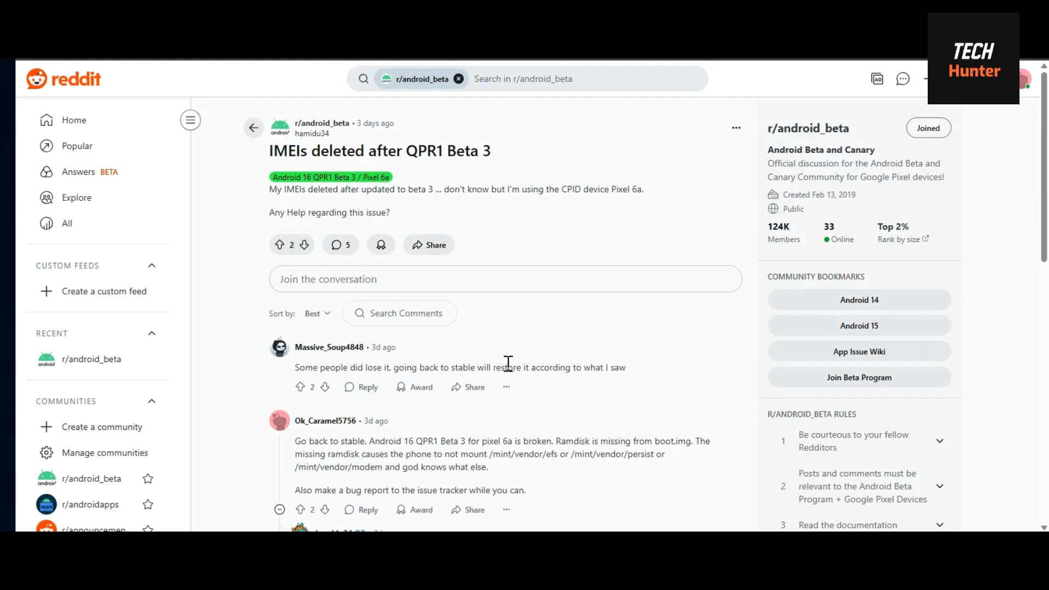
scroll("down", 3)
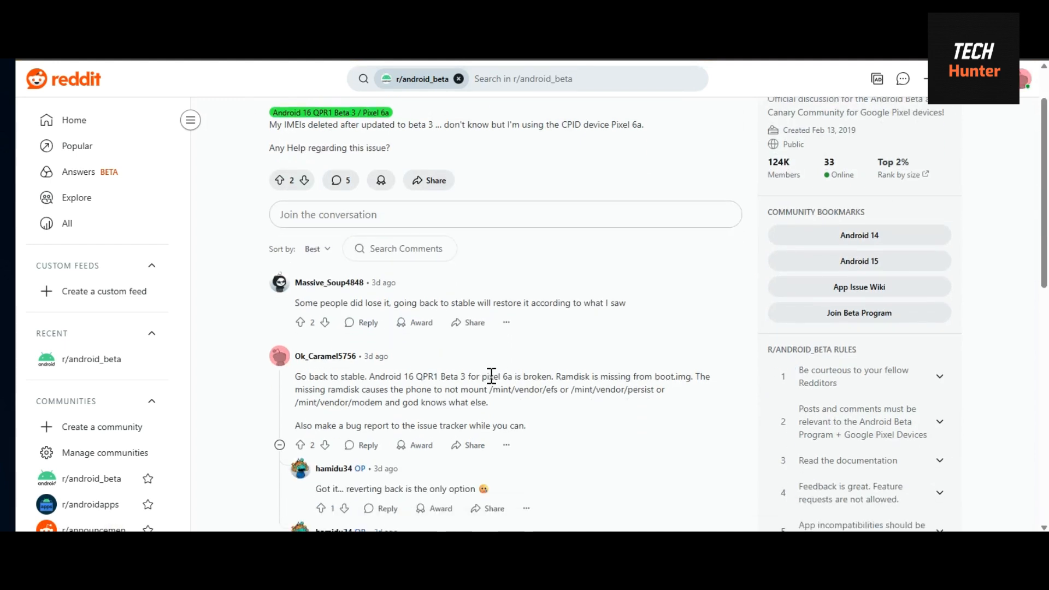